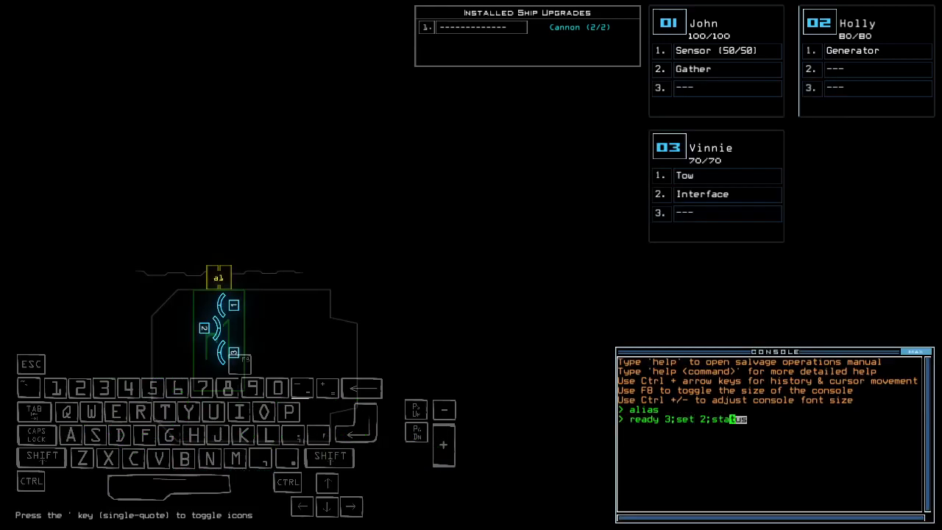
# Submit the chained console command 'ready 3;set 2;status'.
pyautogui.write('d32 d32')
pyautogui.press('Enter')
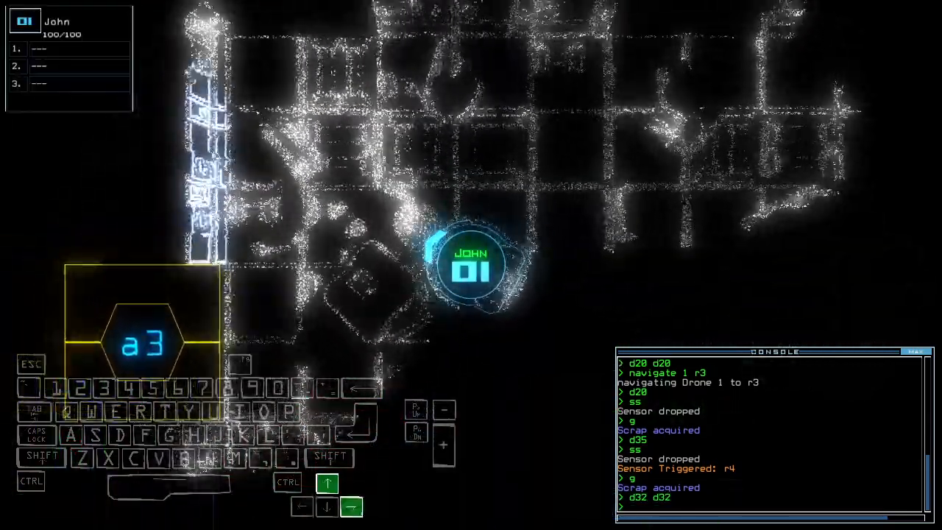
# Enter the route command 'xx r3' to send drone 1 toward room r3.
pyautogui.write('xx r3')
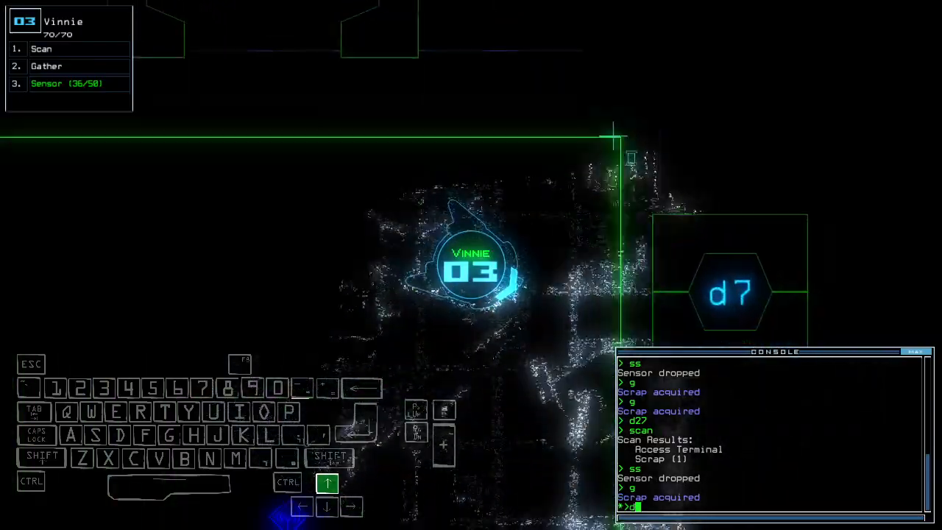
# Submit the console commands te, cccc, d26, f r17, d6, scan and f r8.
pyautogui.press('Enter')
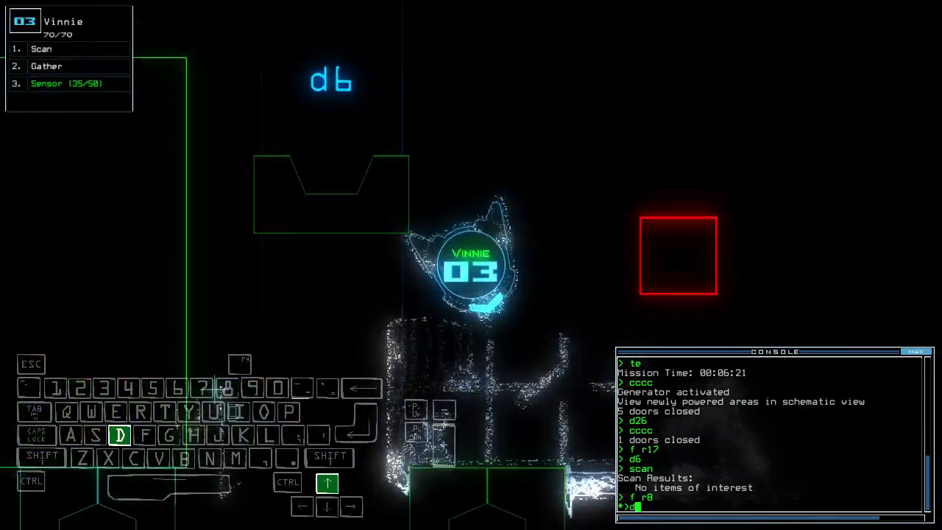
pyautogui.write('19 d14 d10')
pyautogui.press('enter')
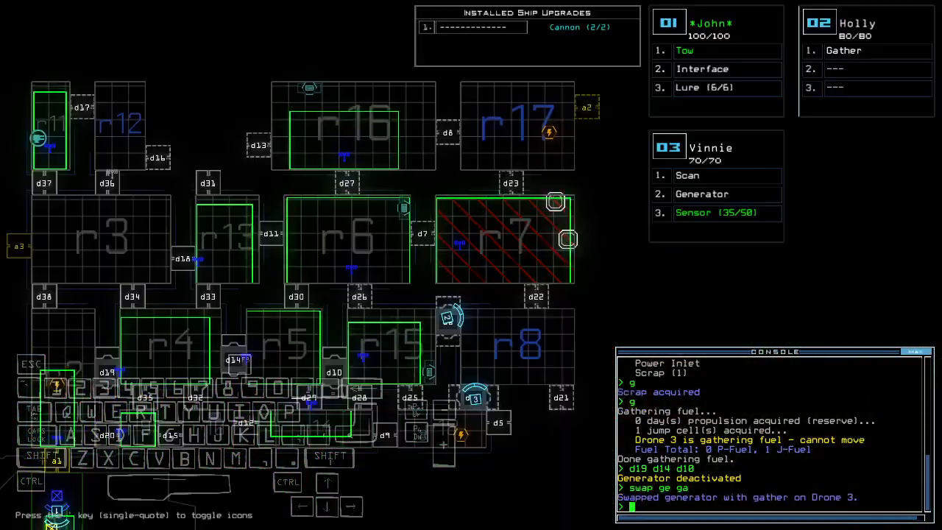
# Enter 'ss' to drop one of drone 3's sensors.
pyautogui.write('ss')
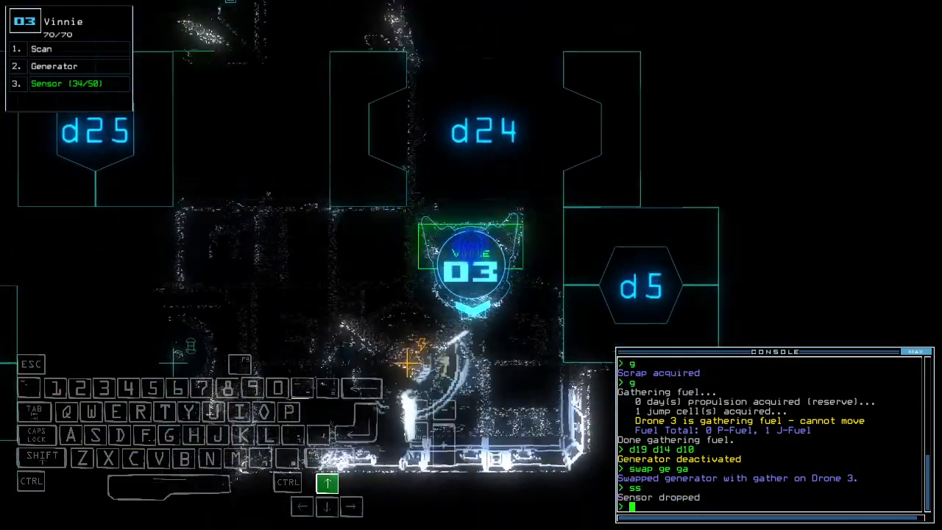
# Confirm the command that moves drone 3 away from its dropped sensor.
pyautogui.press('enter')
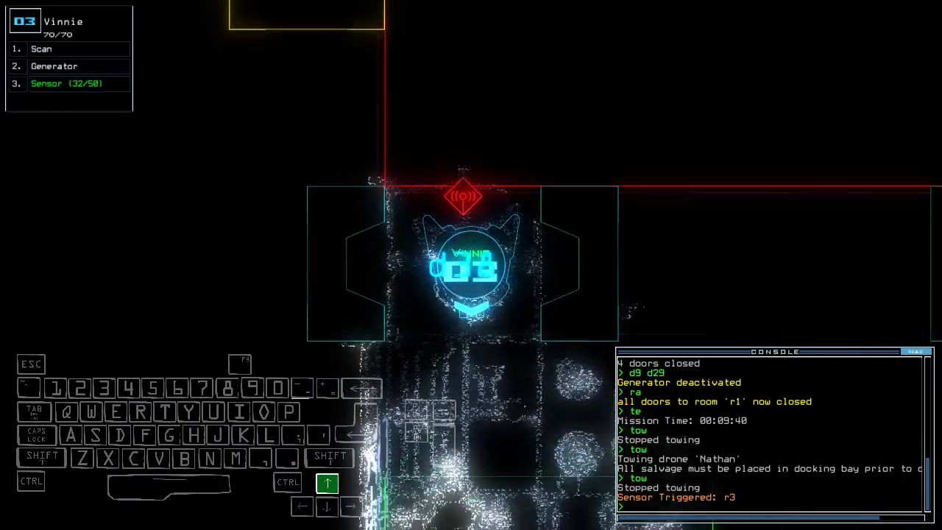
# Type 'generator' into the console.
pyautogui.write('generator')
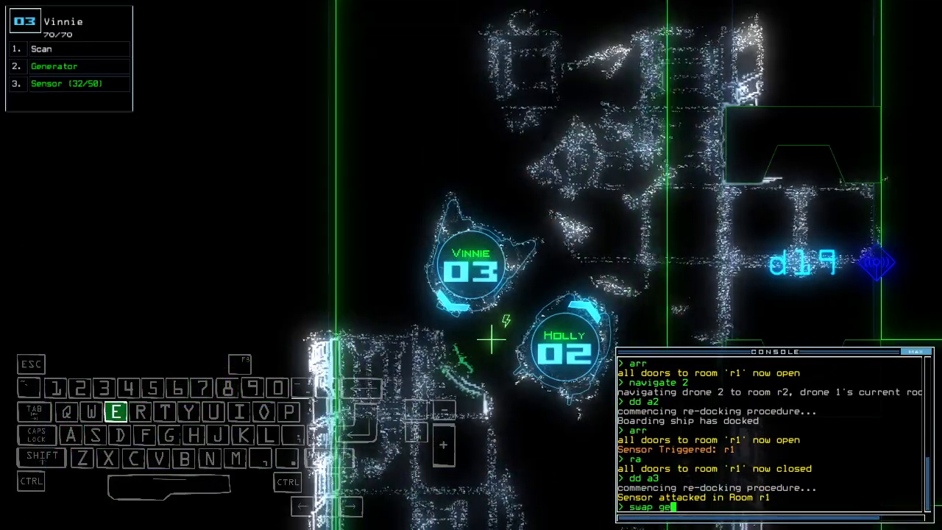
# Enter 'd38' to open door d38.
pyautogui.press('enter')
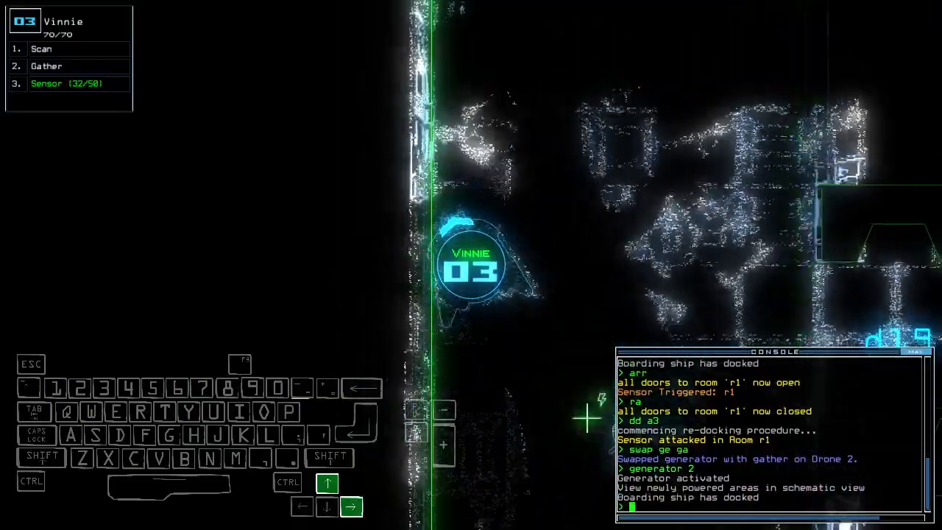
pyautogui.write('d38')
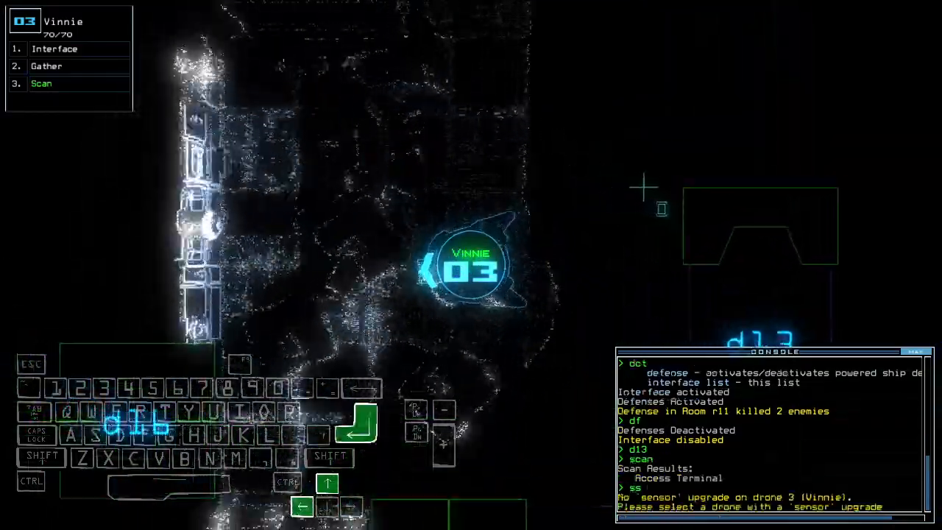
# Type 'd1' in the console after the defenses clear the enemies.
pyautogui.write('d1')
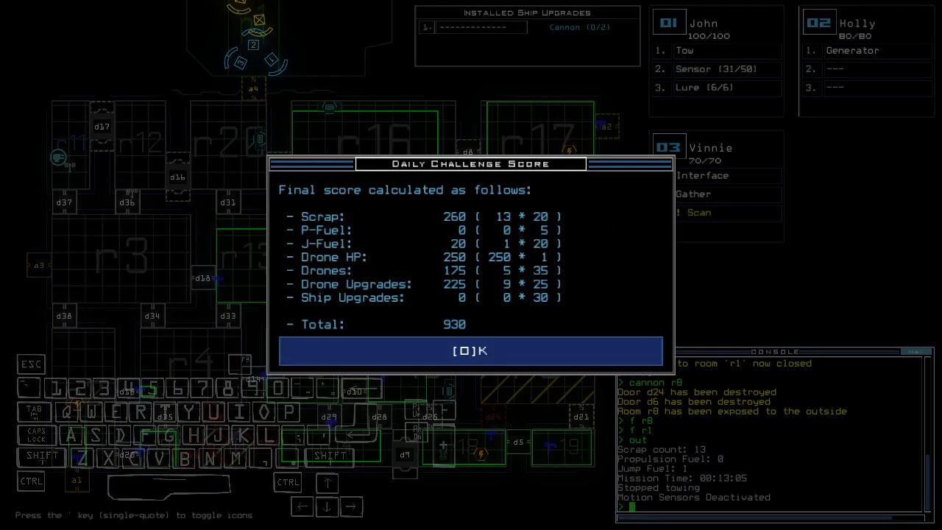
# Accept the 930 Daily Challenge Score to bring up the leaderboard.
pyautogui.click(471, 351)
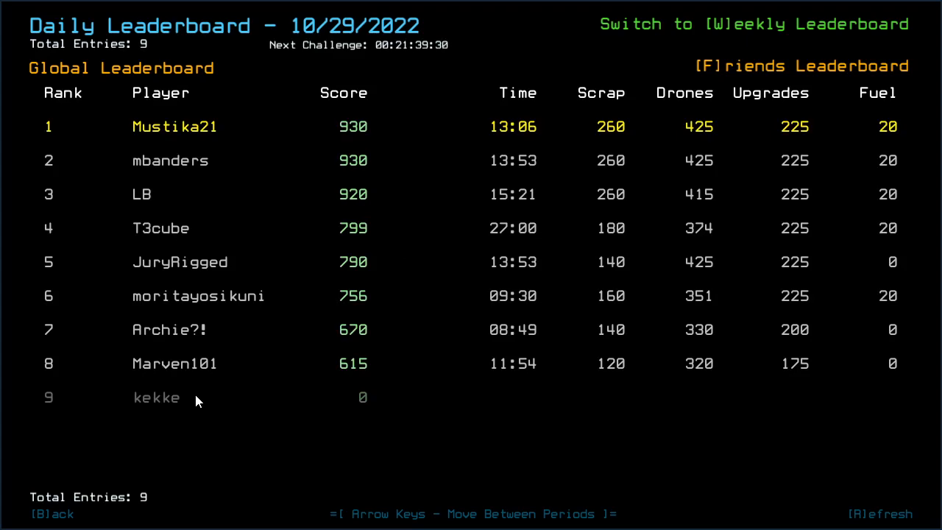